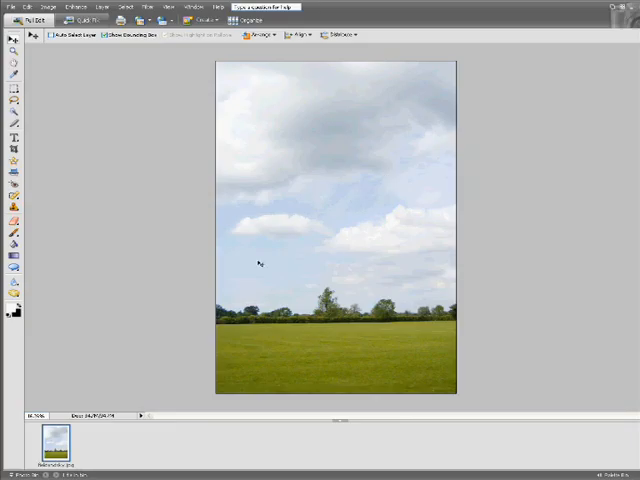
mouse_move(198, 264)
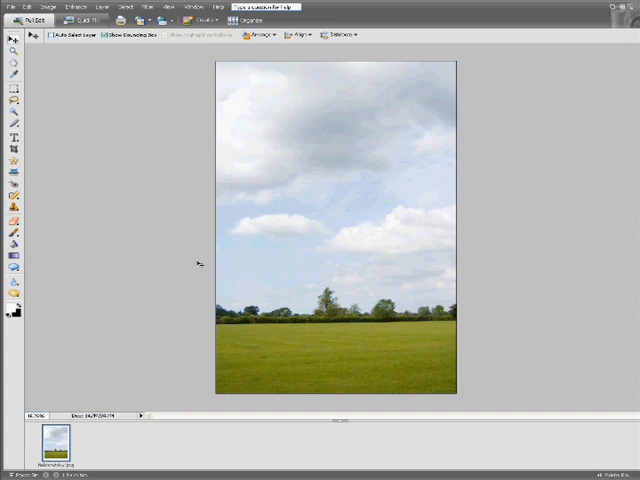
mouse_move(188, 246)
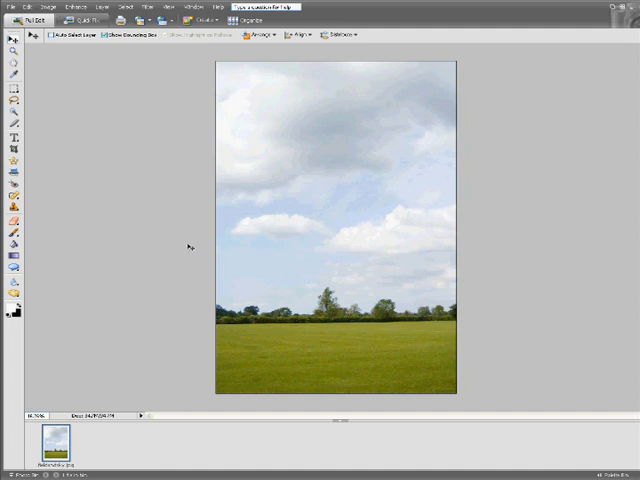
mouse_move(194, 260)
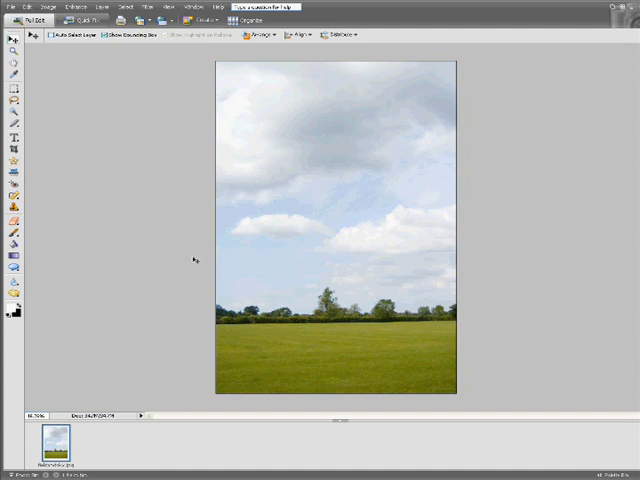
mouse_move(192, 268)
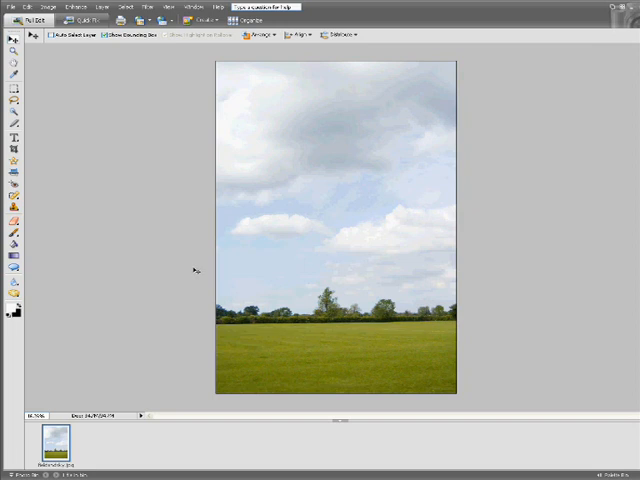
mouse_move(116, 226)
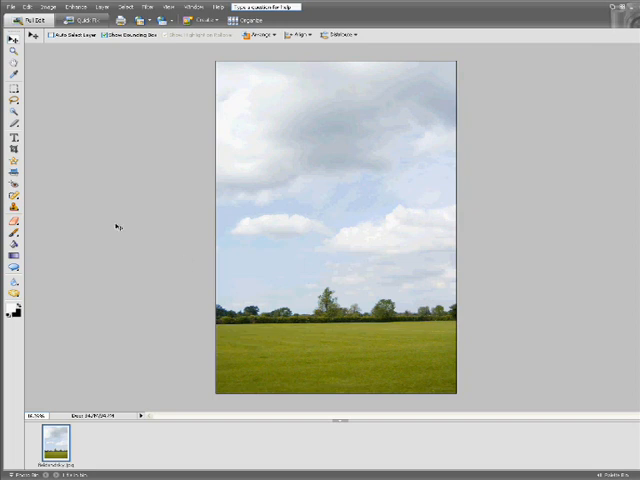
- Lasso the sky above the tree line, excluding the trees and field
left_click(12, 100)
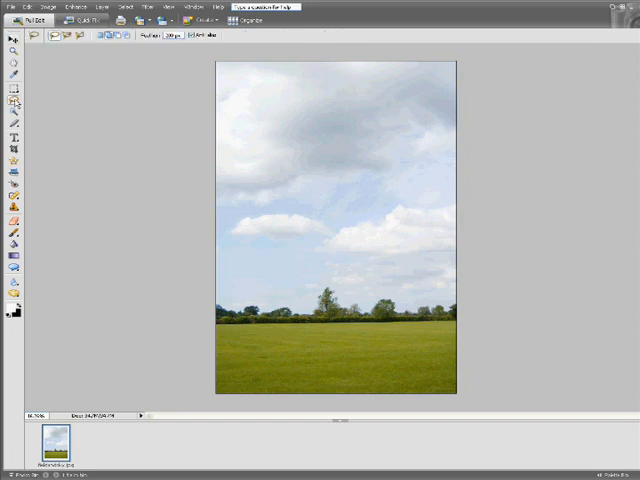
mouse_move(192, 278)
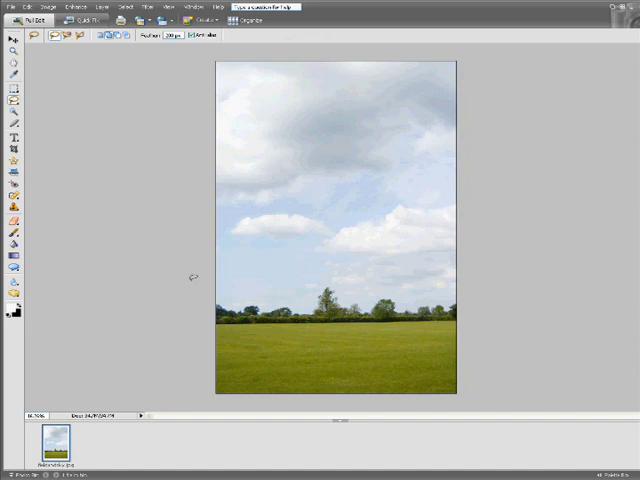
mouse_move(244, 272)
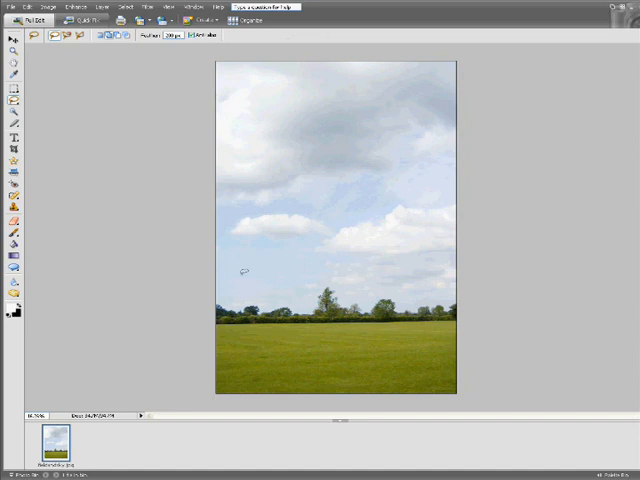
left_click_drag(228, 276, 392, 284)
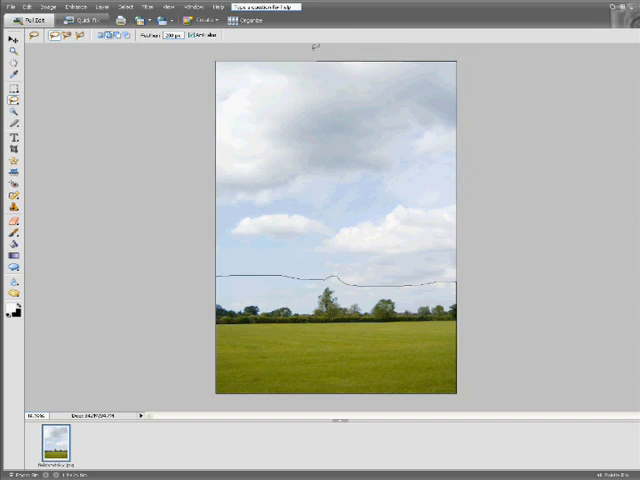
mouse_move(202, 150)
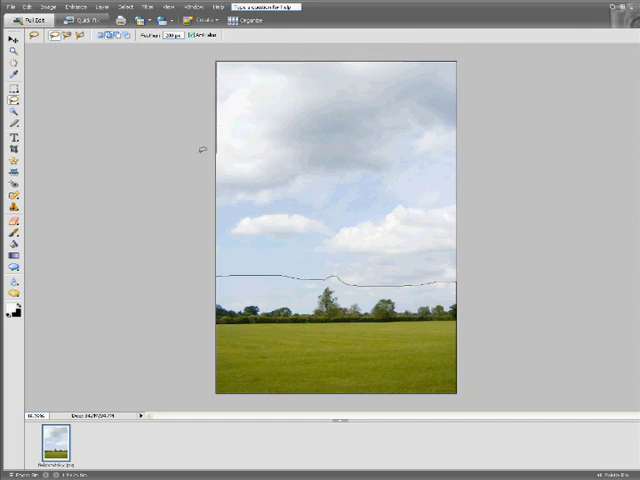
mouse_move(196, 258)
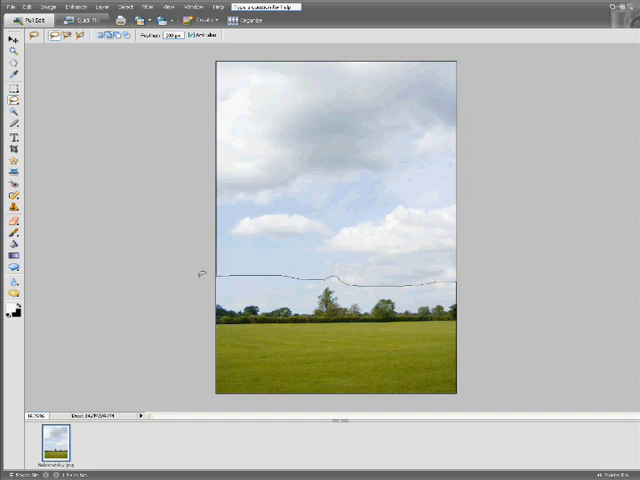
mouse_move(156, 166)
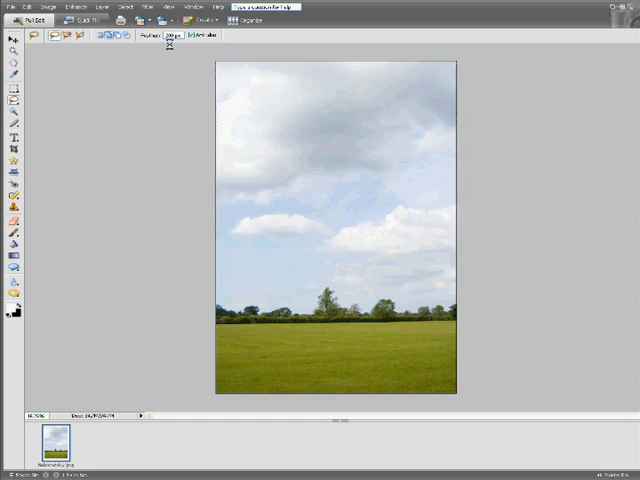
left_click_drag(232, 64, 444, 284)
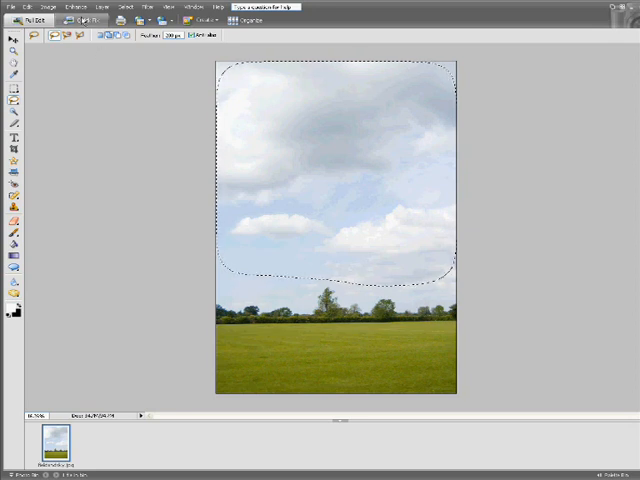
- Lower Brightness/Contrast brightness via Enhance > Adjust Lighting to darken the selected sky
left_click(70, 8)
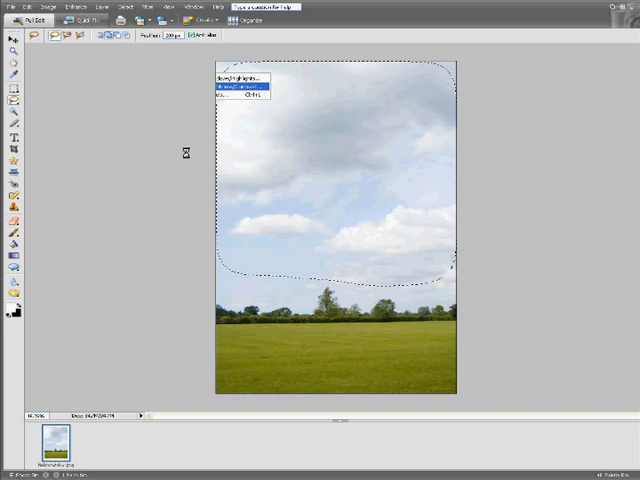
left_click(236, 88)
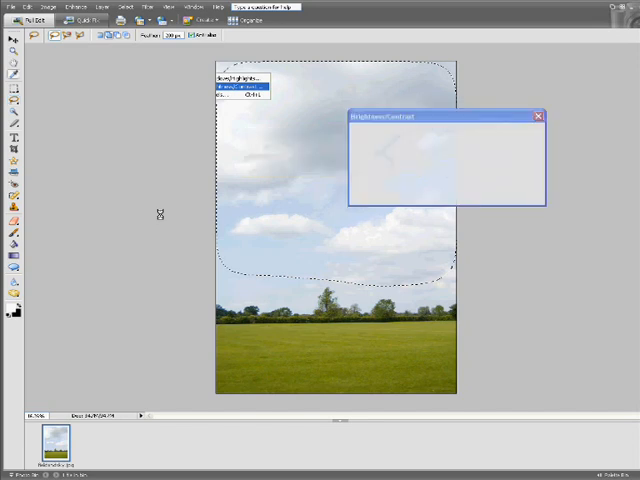
left_click(232, 88)
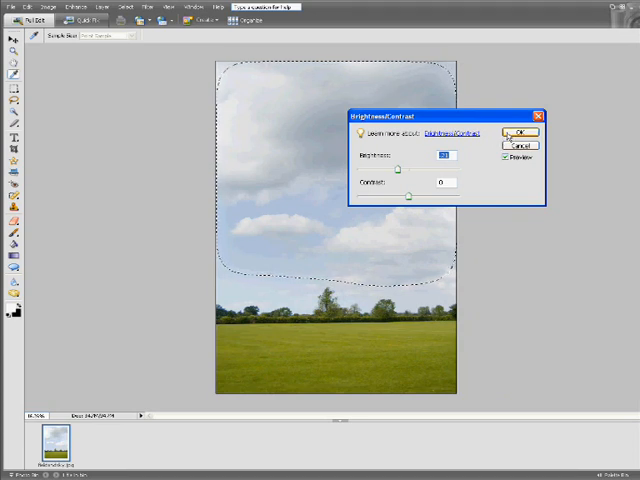
left_click(520, 132)
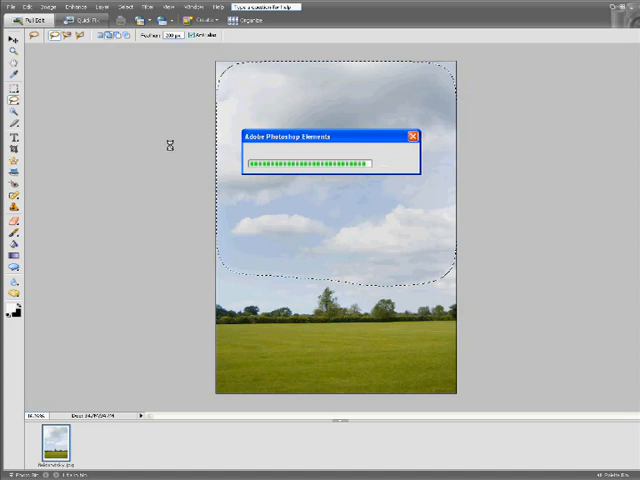
mouse_move(162, 108)
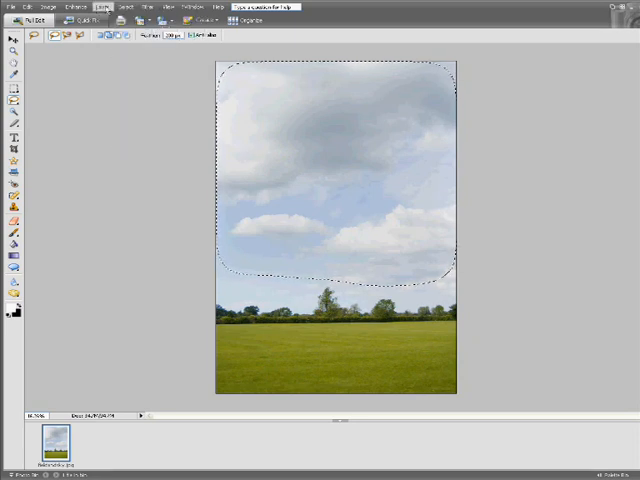
- Clear the sky selection with Select > Deselect
left_click(124, 8)
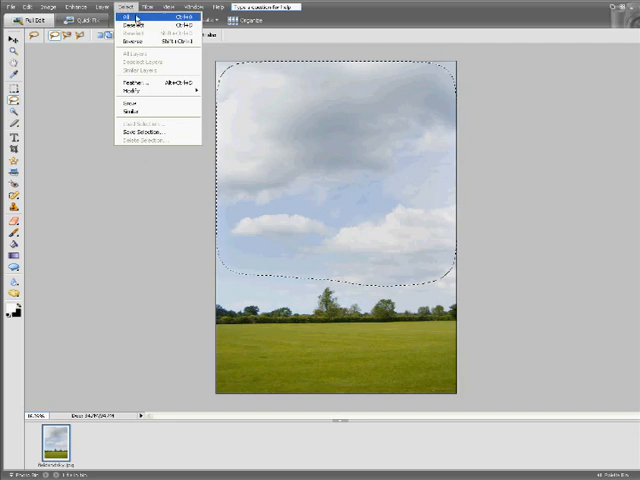
left_click(136, 32)
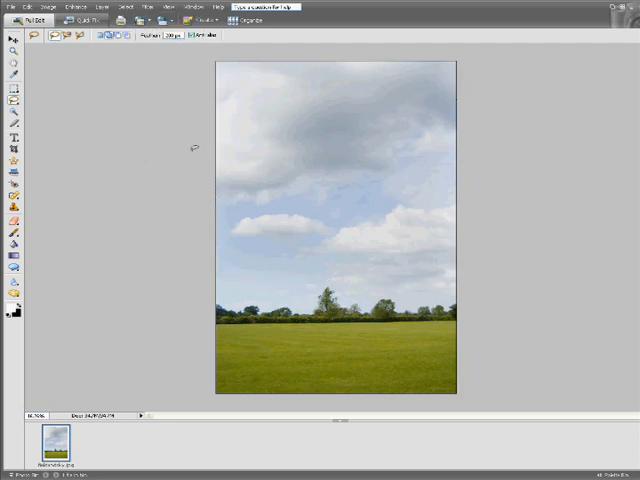
mouse_move(284, 200)
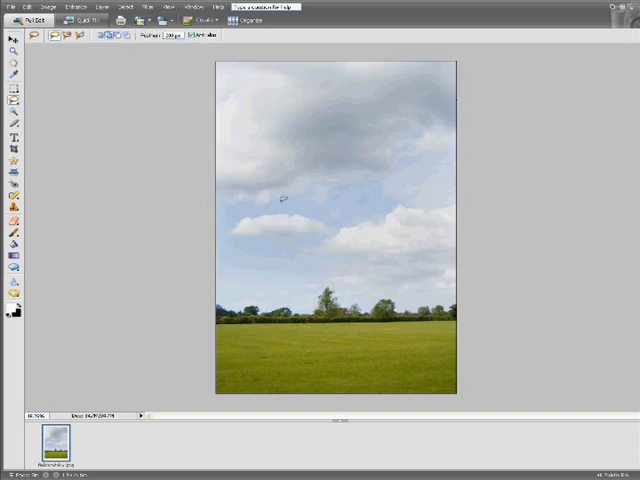
mouse_move(124, 184)
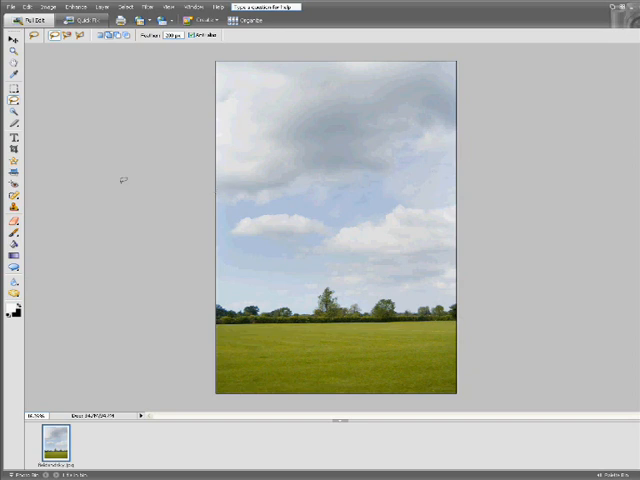
mouse_move(228, 208)
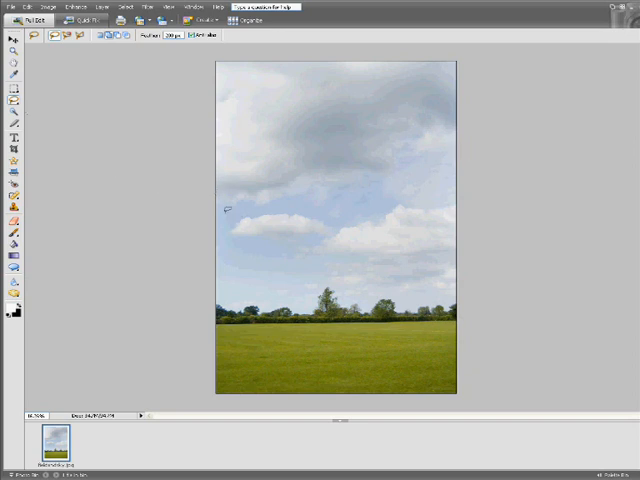
- Lasso a second region across the upper sky for the next pass
left_click_drag(216, 204, 290, 200)
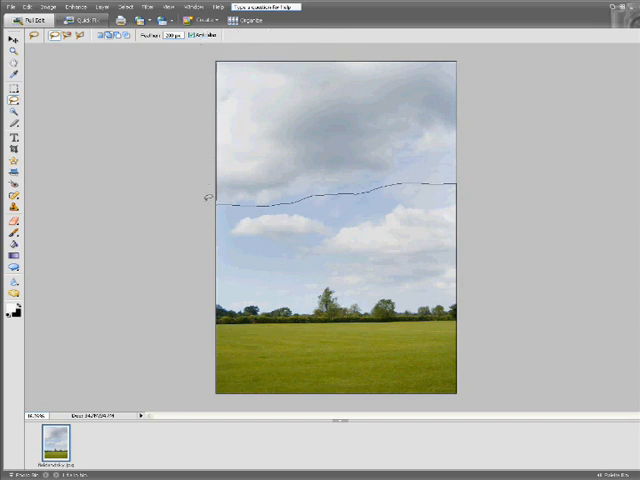
mouse_move(164, 182)
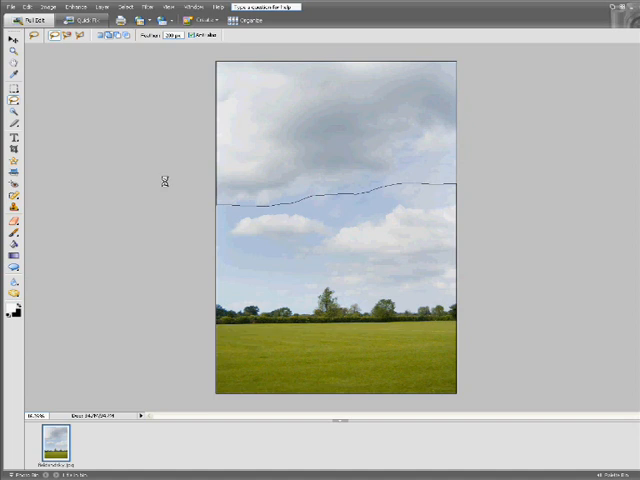
mouse_move(164, 76)
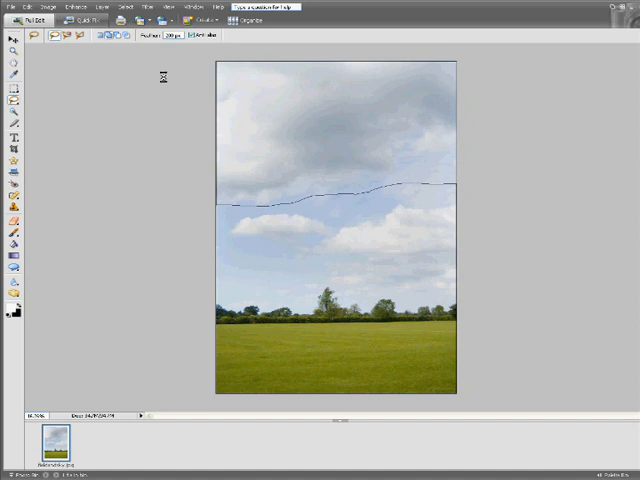
mouse_move(164, 48)
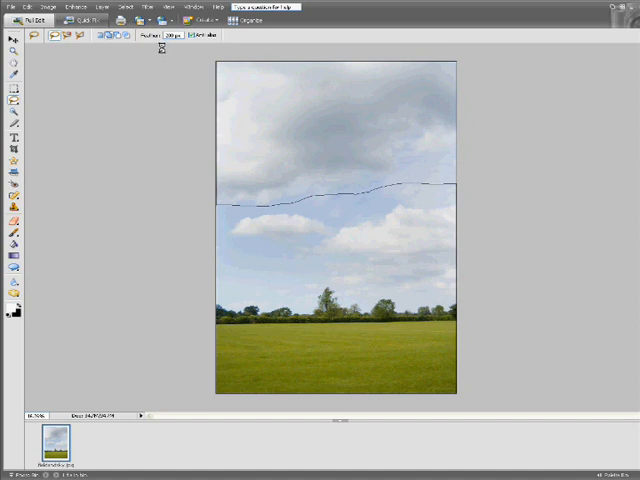
mouse_move(170, 56)
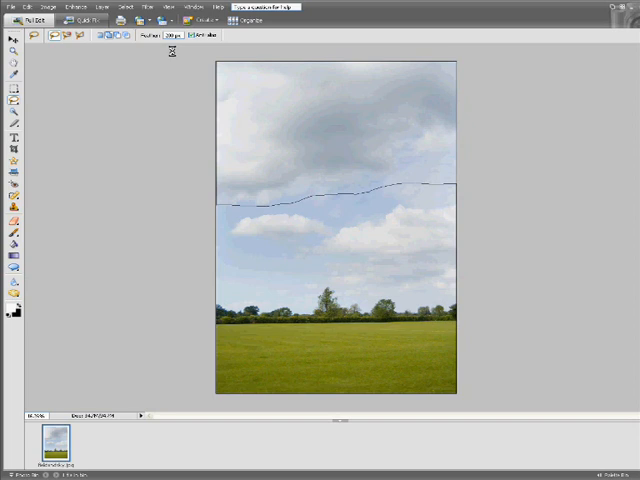
mouse_move(172, 70)
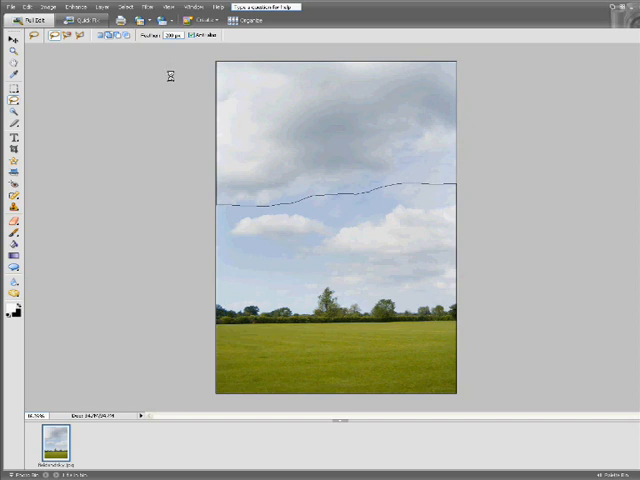
mouse_move(170, 80)
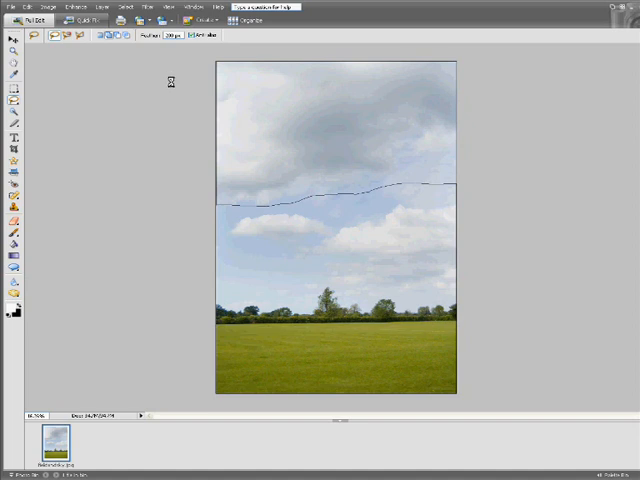
mouse_move(172, 84)
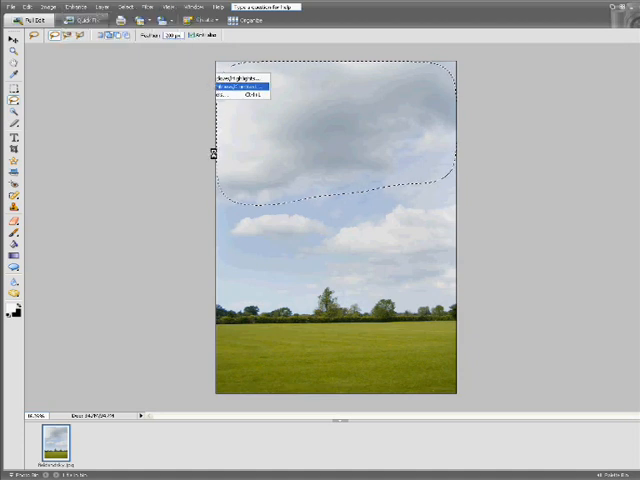
- Apply a second lowered Brightness/Contrast pass to darken the upper sky again
left_click(240, 90)
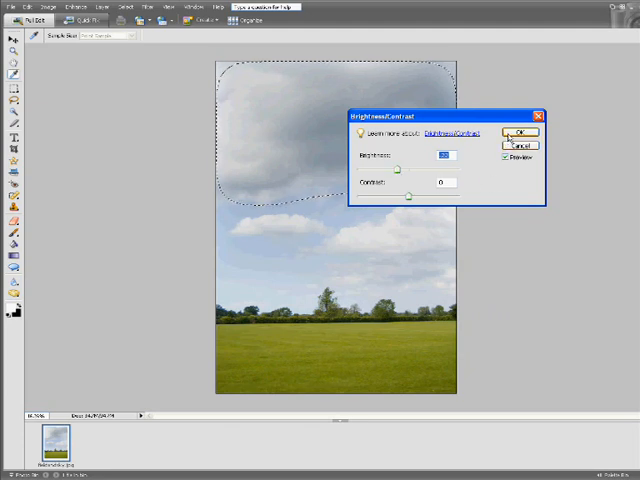
left_click(518, 132)
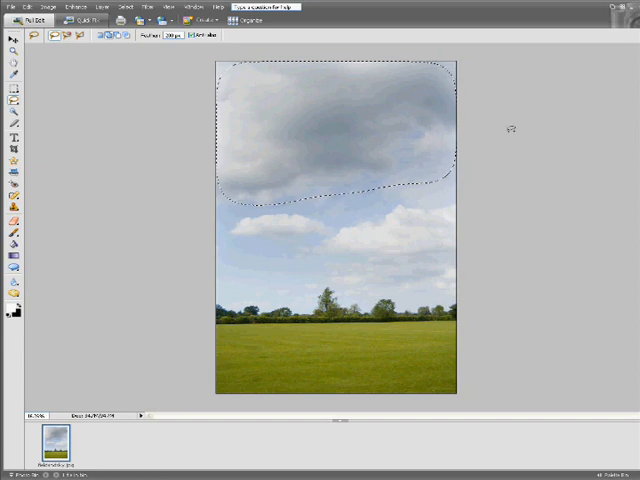
mouse_move(144, 88)
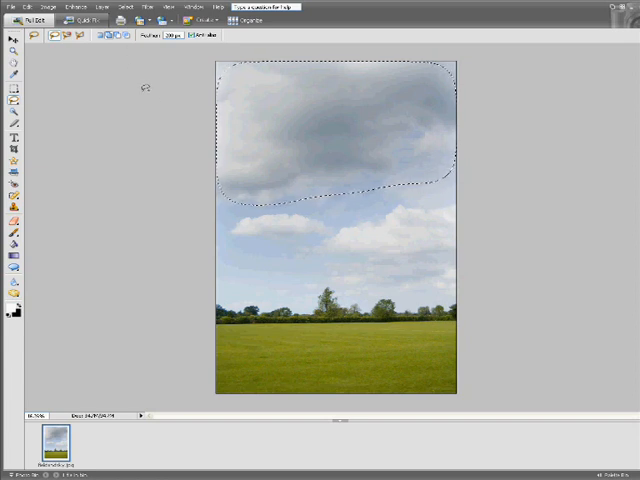